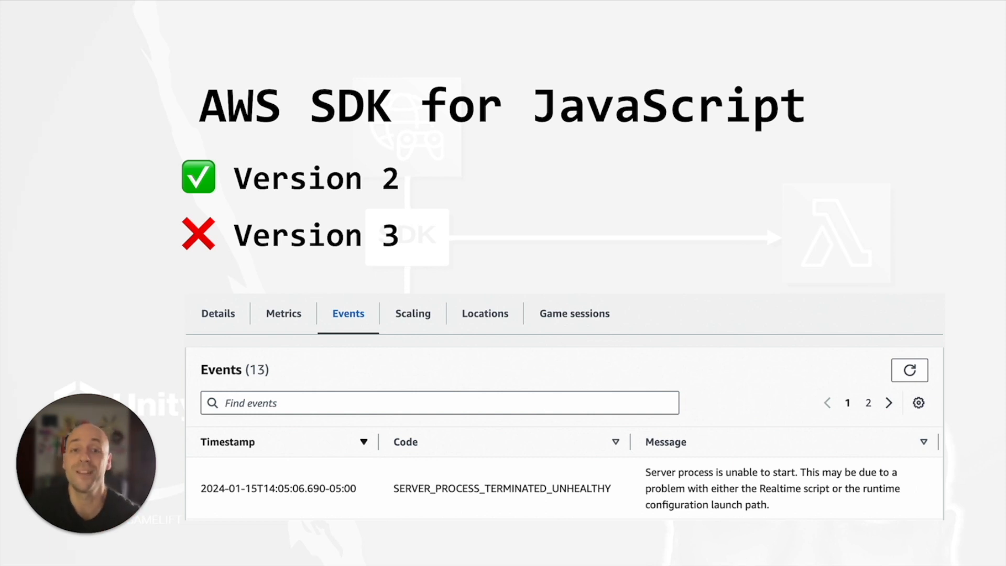
mouse_move(583, 365)
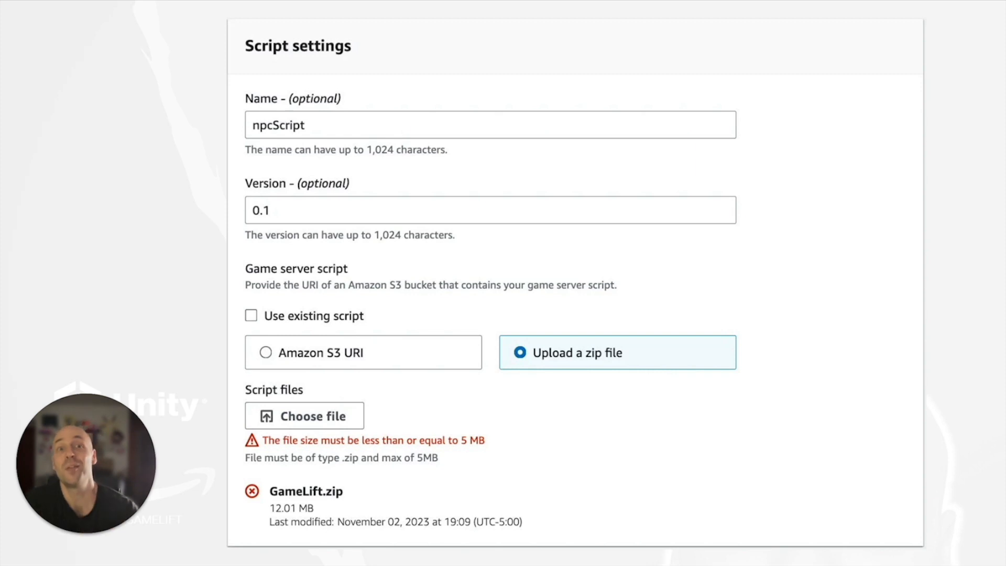
mouse_move(333, 353)
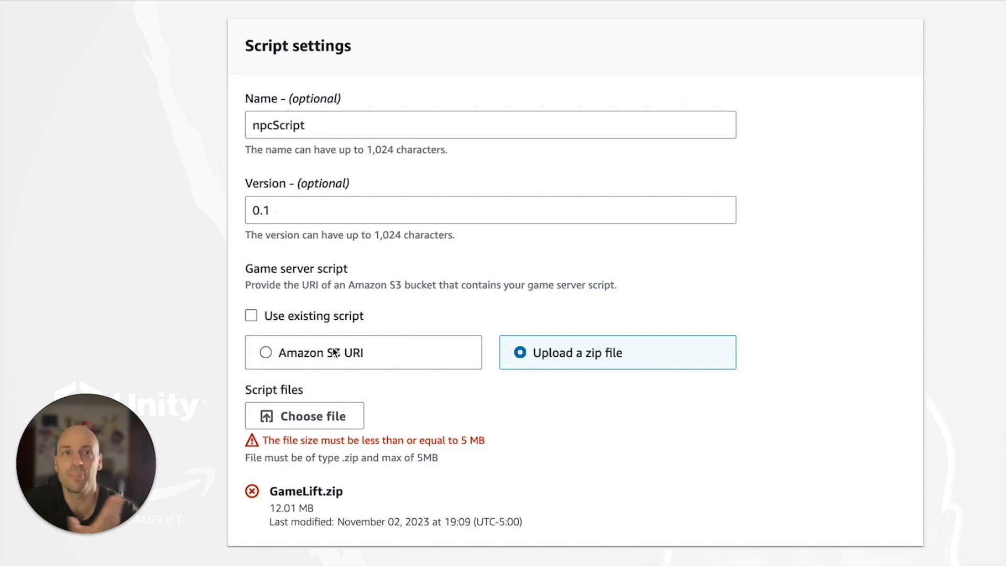